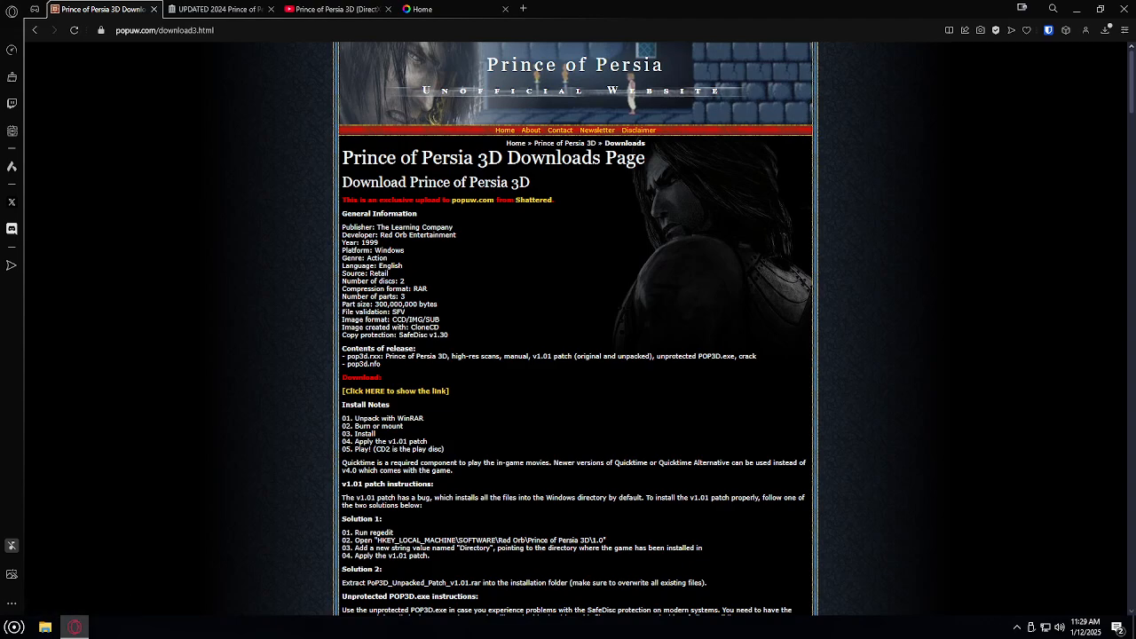
# Read through the Definitive Edition download notes on archive.org, then bring up the wrapper video.
pyautogui.scroll(-3)
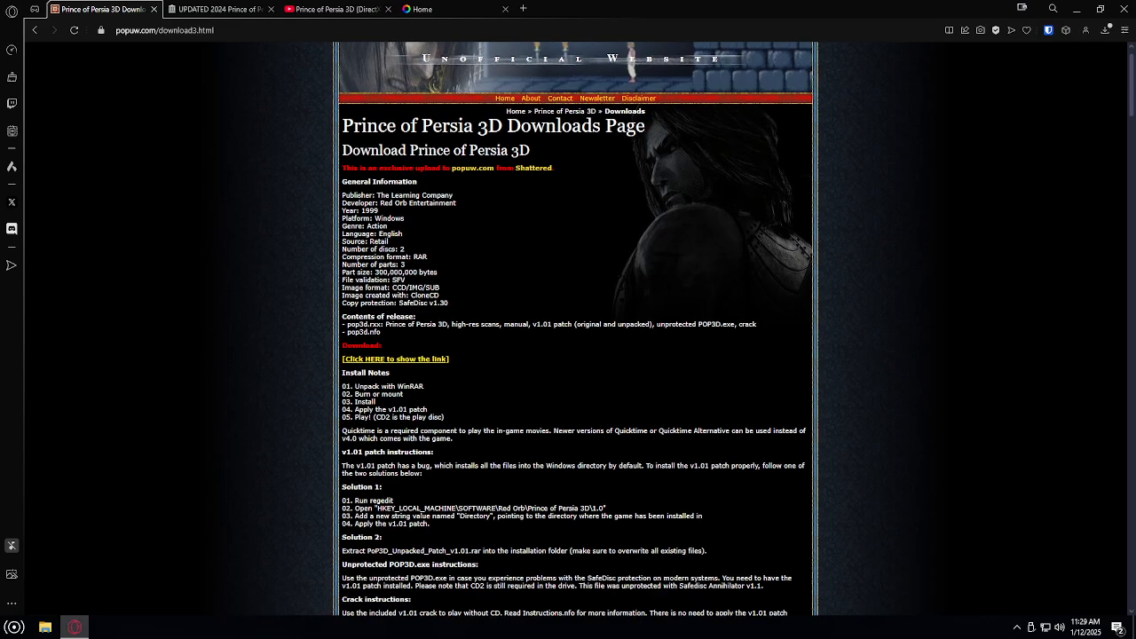
pyautogui.scroll(-3)
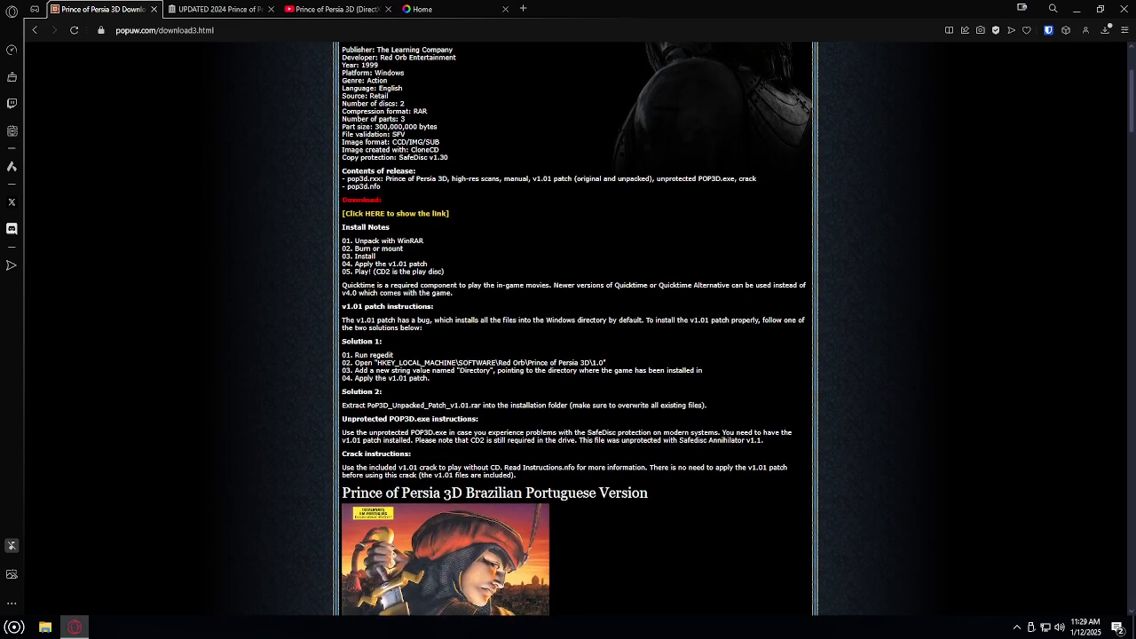
pyautogui.scroll(-3)
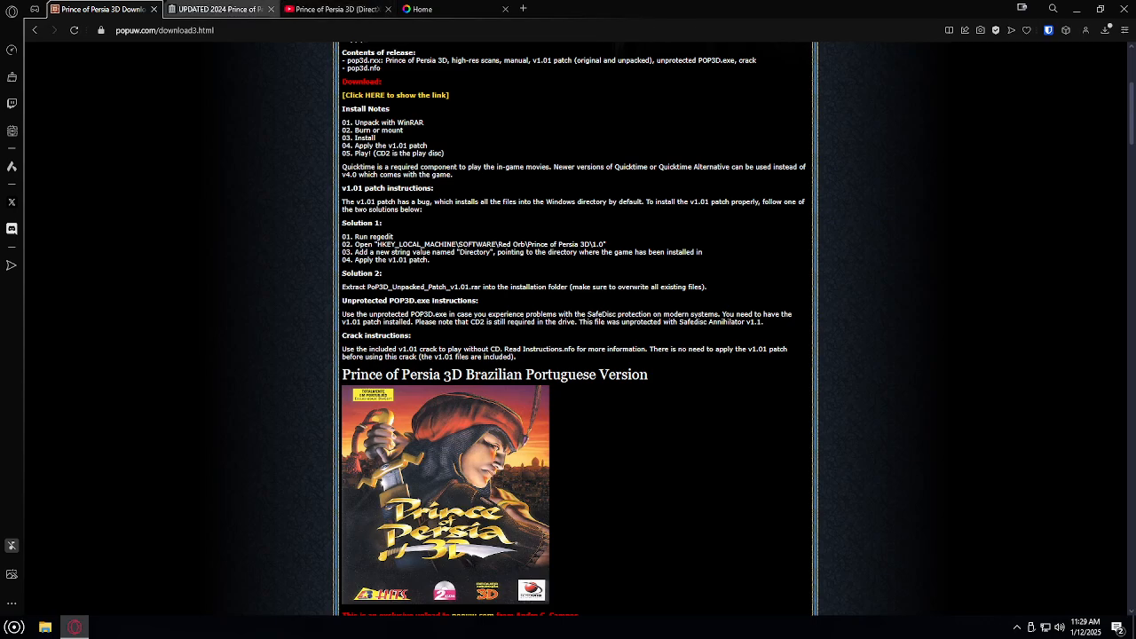
pyautogui.click(220, 9)
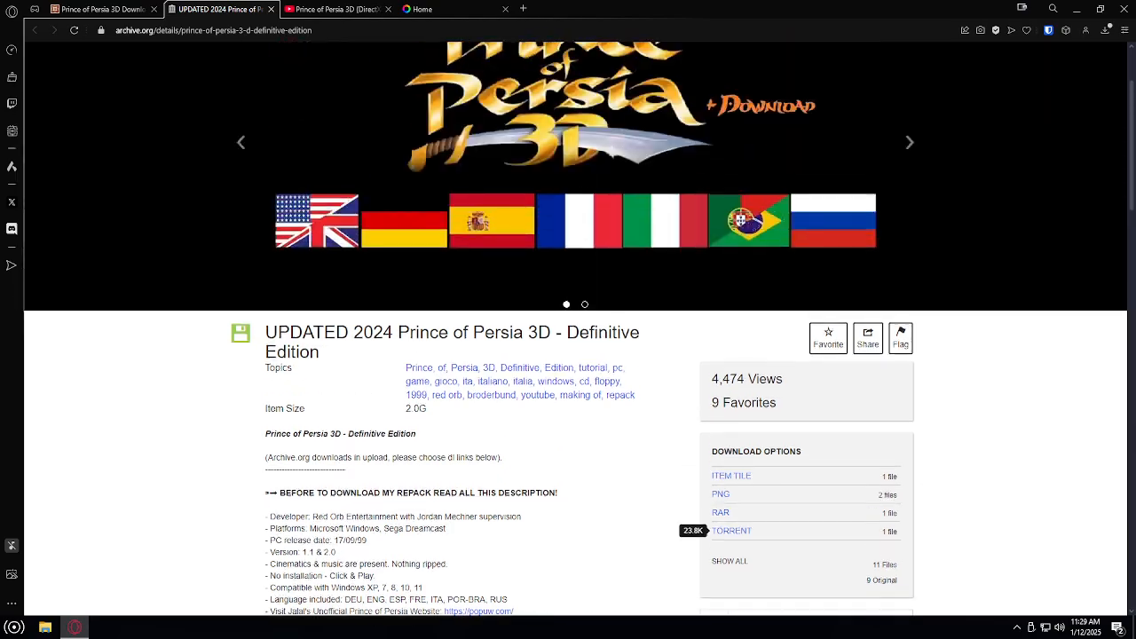
pyautogui.click(99, 9)
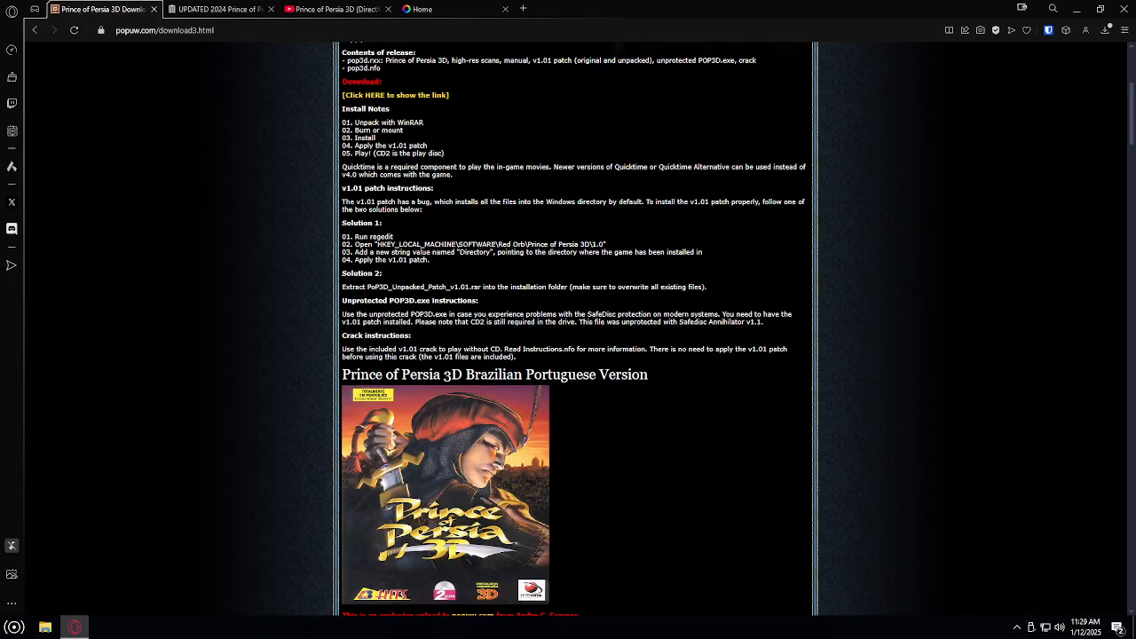
pyautogui.scroll(-3)
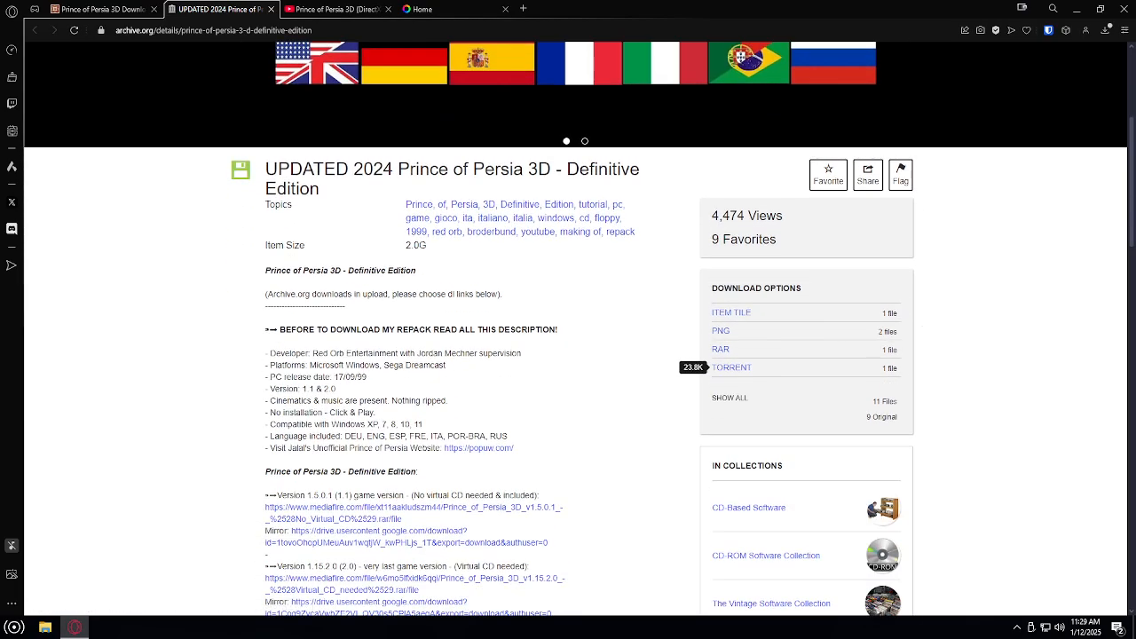
pyautogui.scroll(-3)
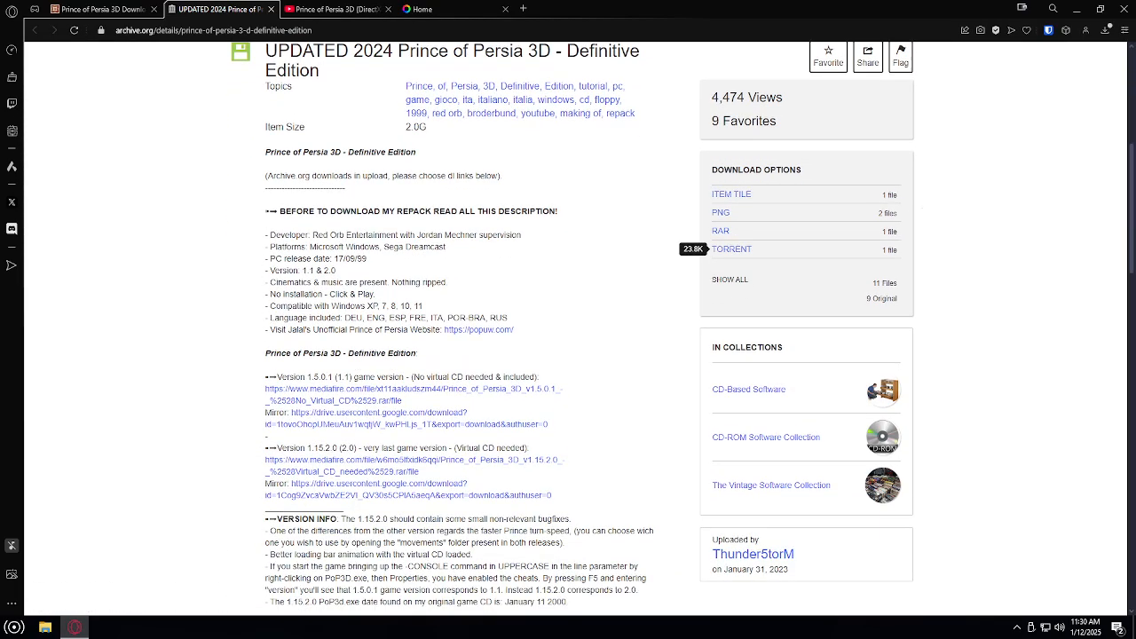
pyautogui.scroll(-3)
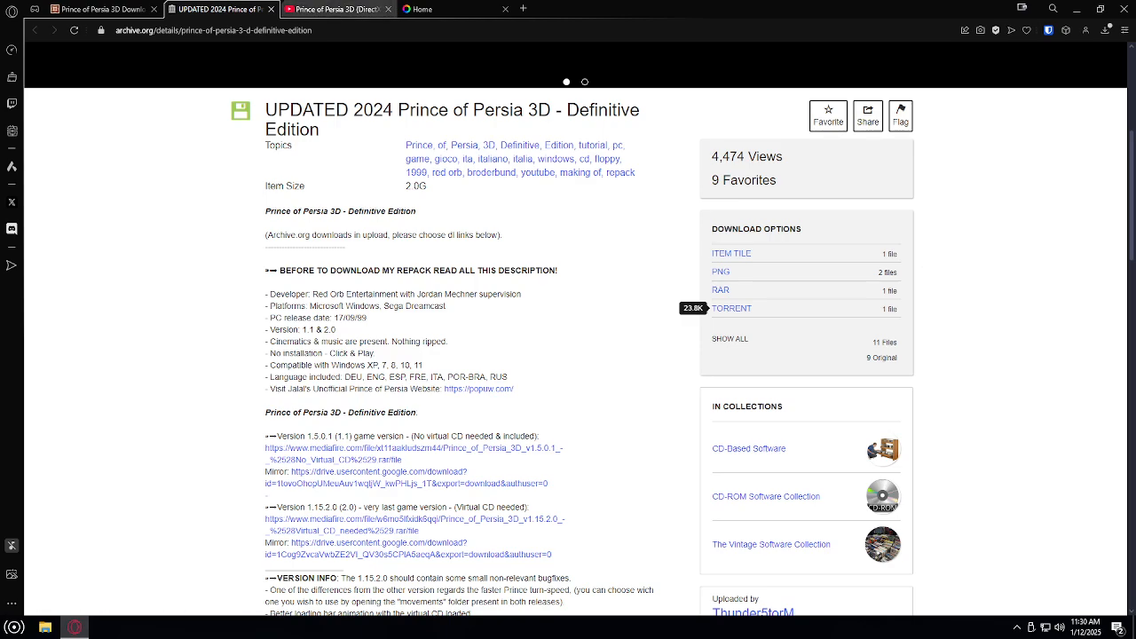
pyautogui.click(333, 11)
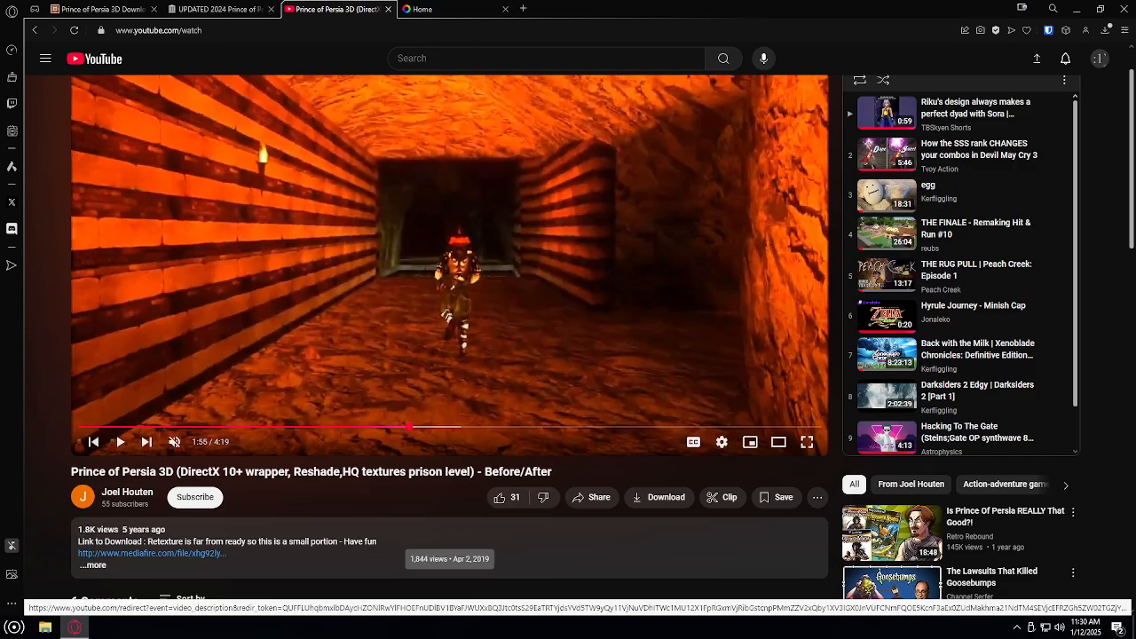
# Like the wrapper video and follow its description's MediaFire link for the POP3D HD Textures + Wrapper file.
pyautogui.click(499, 497)
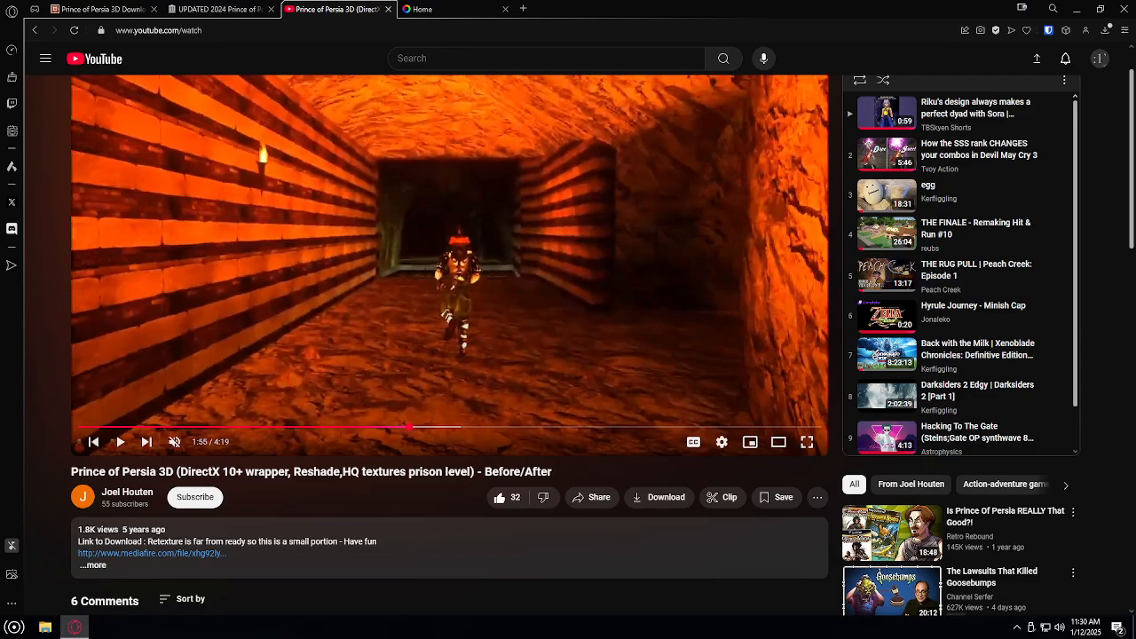
pyautogui.scroll(-3)
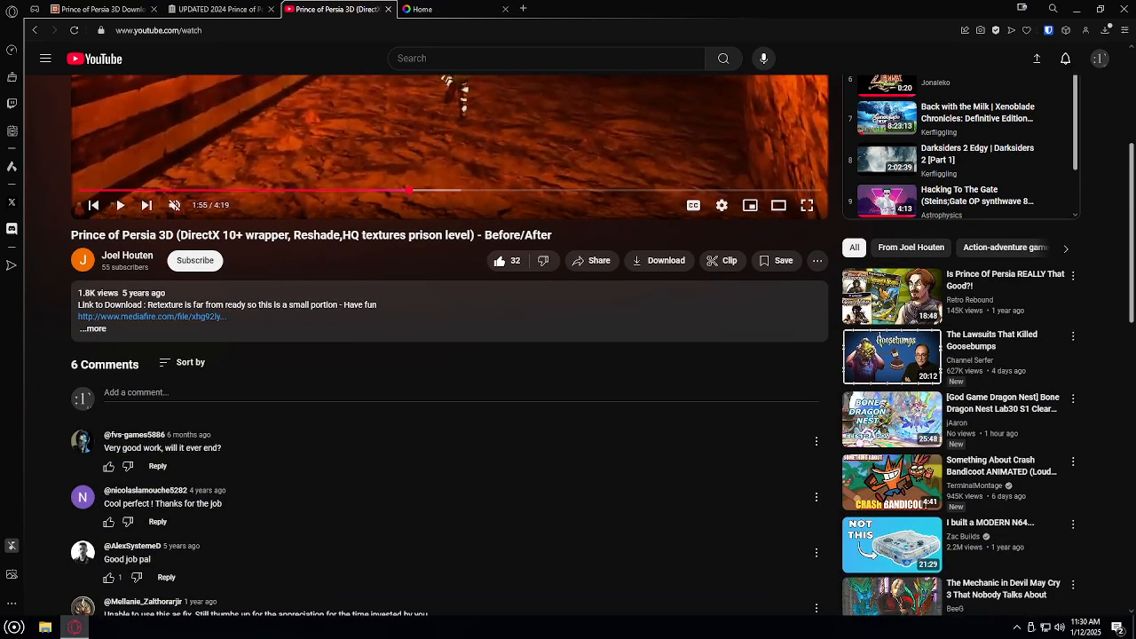
pyautogui.click(92, 329)
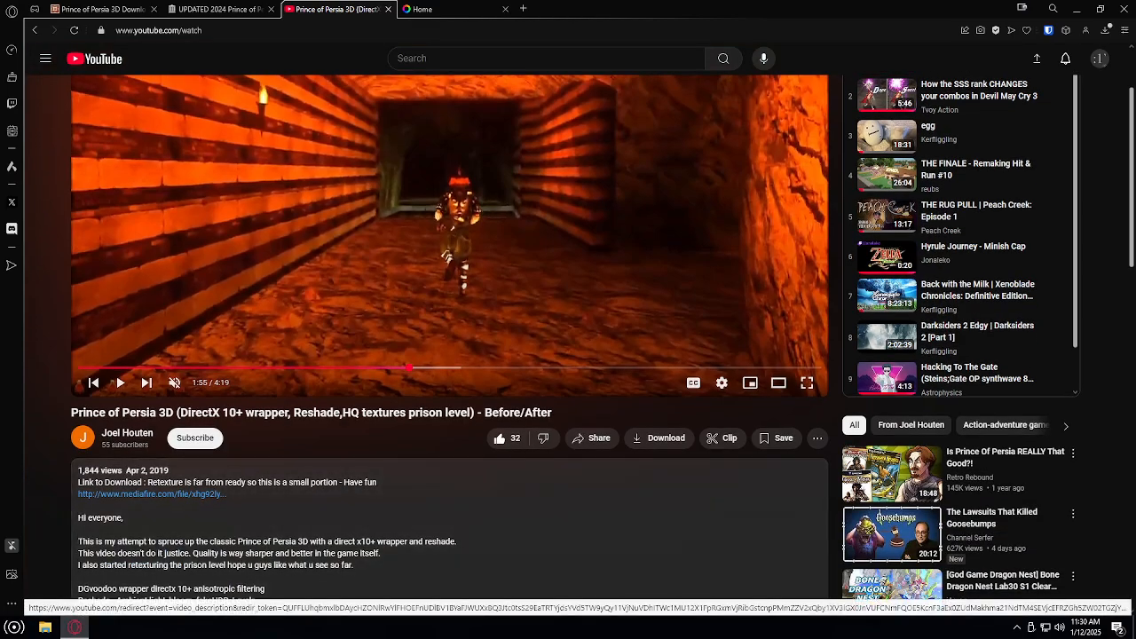
pyautogui.click(151, 494)
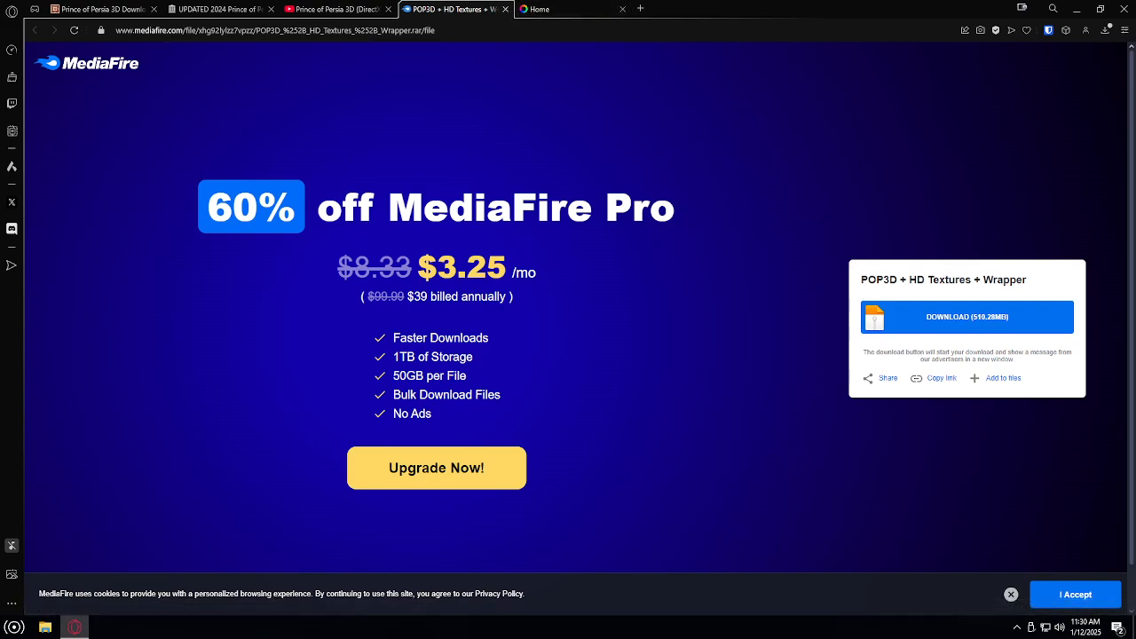
# Start the 155.28 MB POP3D + HD Textures + Wrapper download from MediaFire.
pyautogui.click(334, 9)
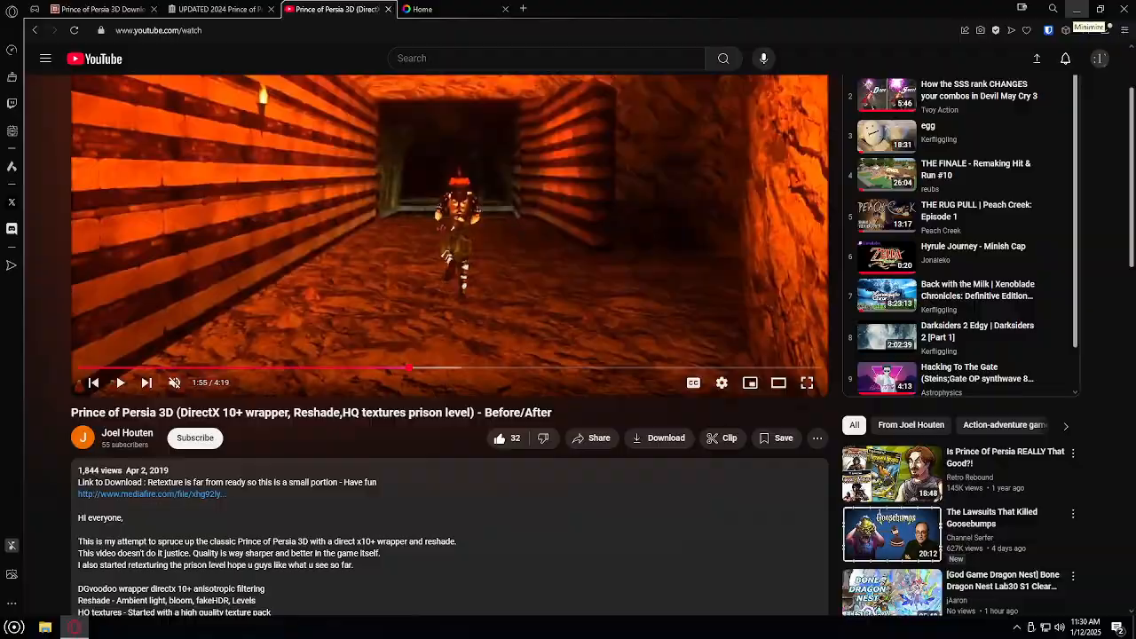
# Glance at the ReShade download section, then return to the wrapper video's description.
pyautogui.click(1088, 26)
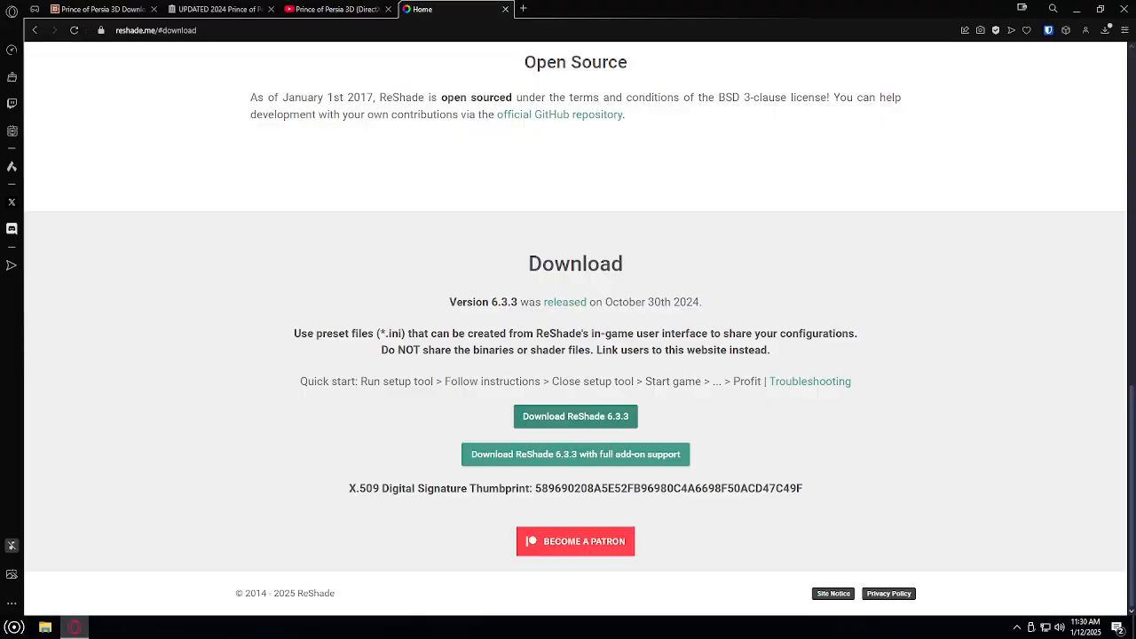
pyautogui.click(334, 10)
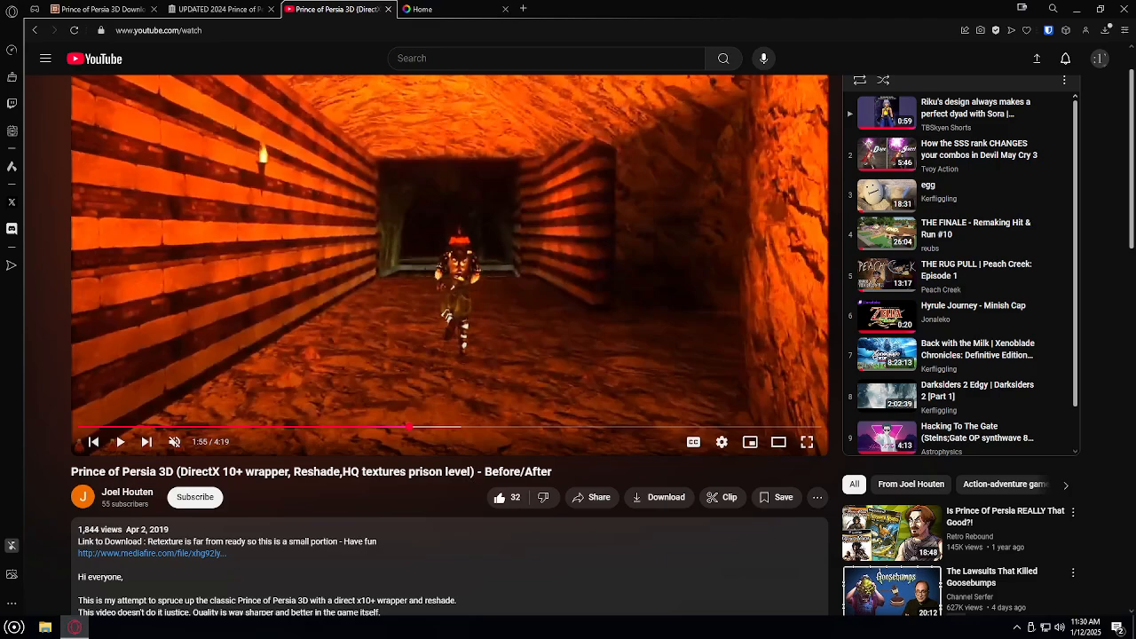
pyautogui.click(298, 486)
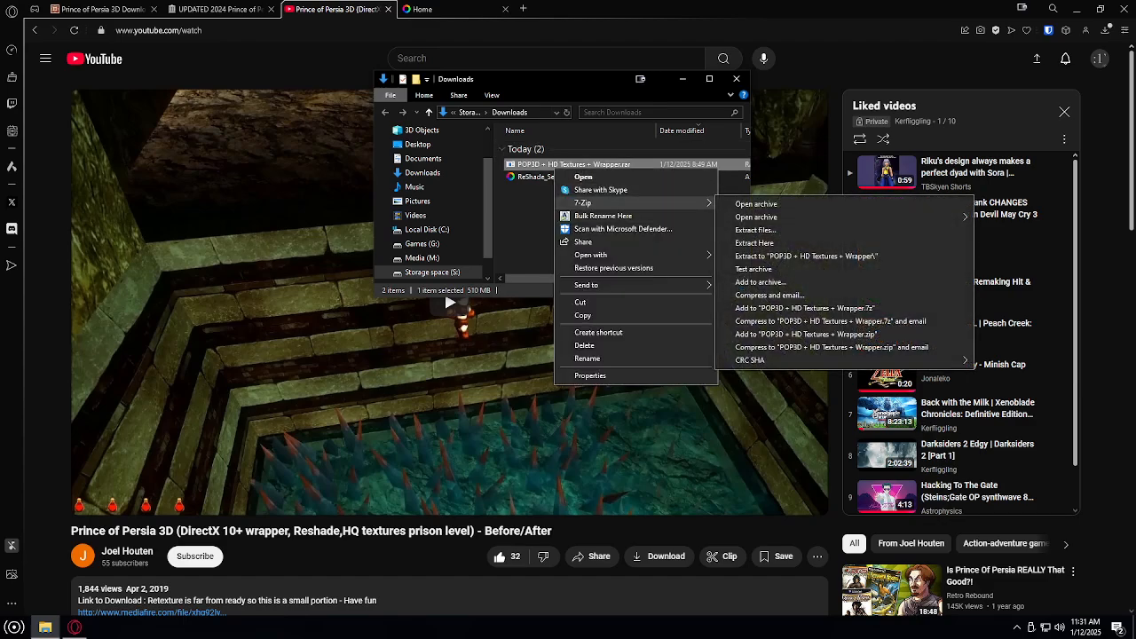
# Extract the POP3D + HD Textures + Wrapper archive with 7-Zip into its own folder.
pyautogui.click(753, 241)
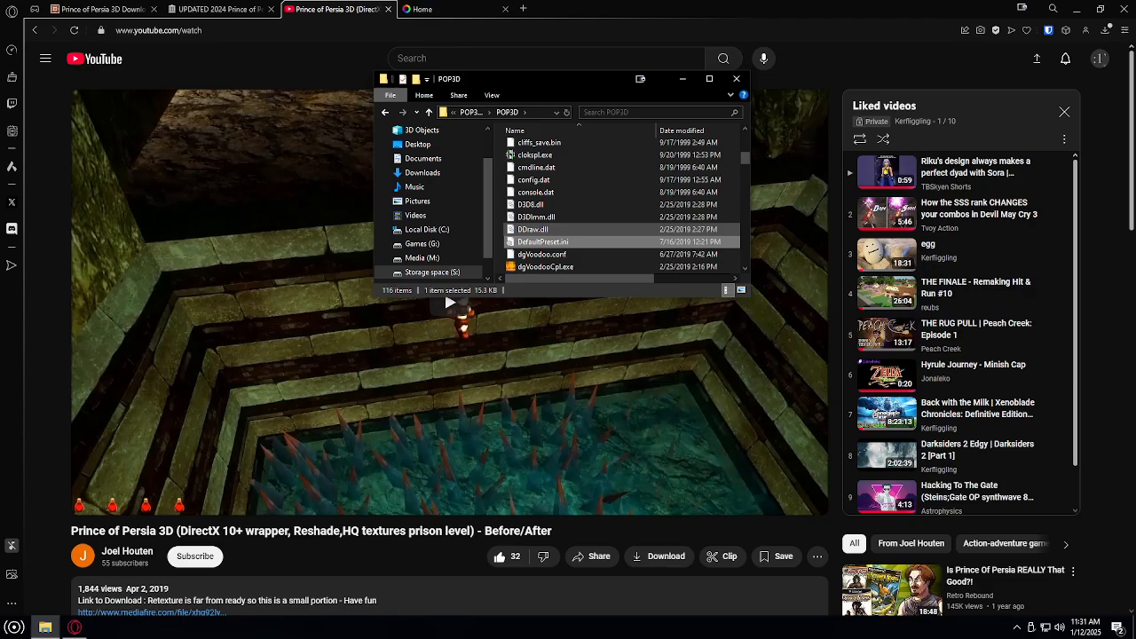
pyautogui.doubleClick(543, 241)
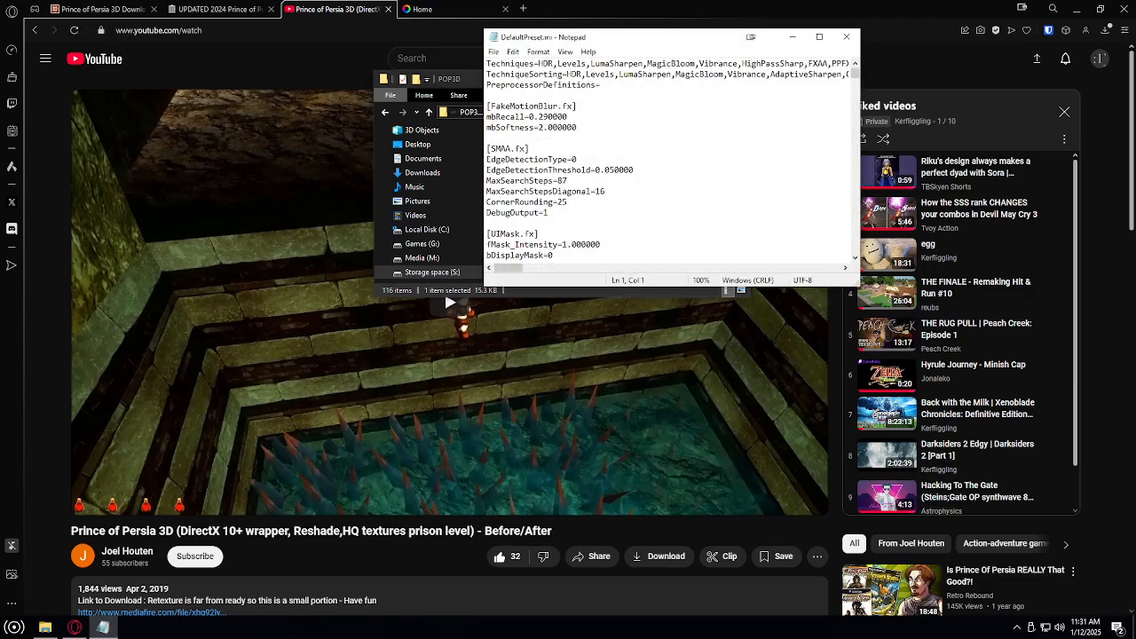
pyautogui.scroll(-3)
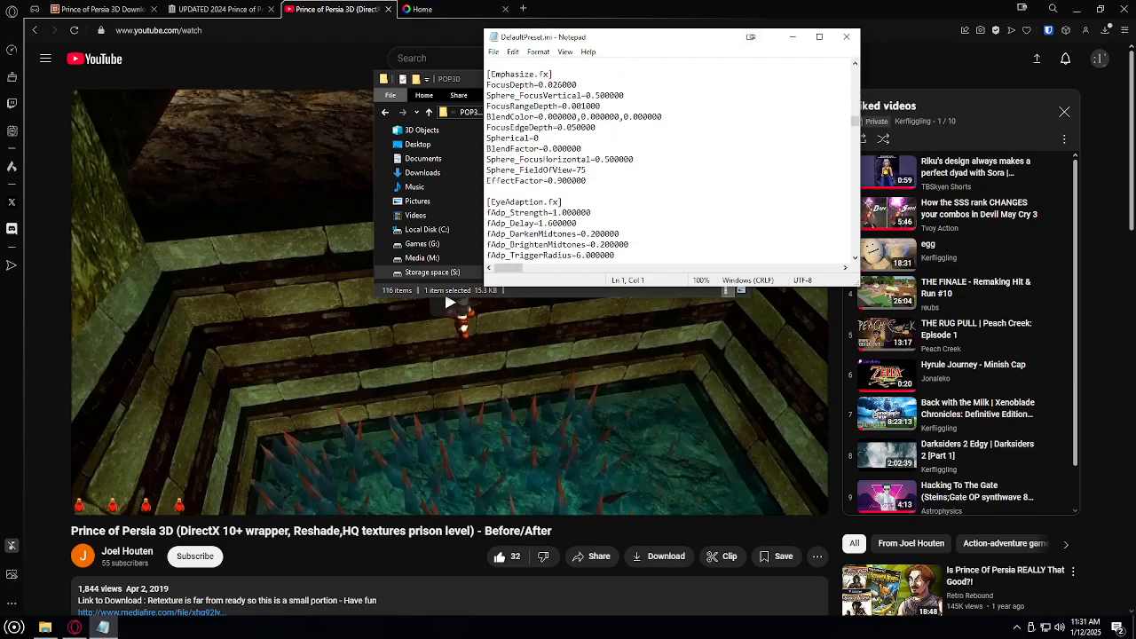
pyautogui.scroll(-3)
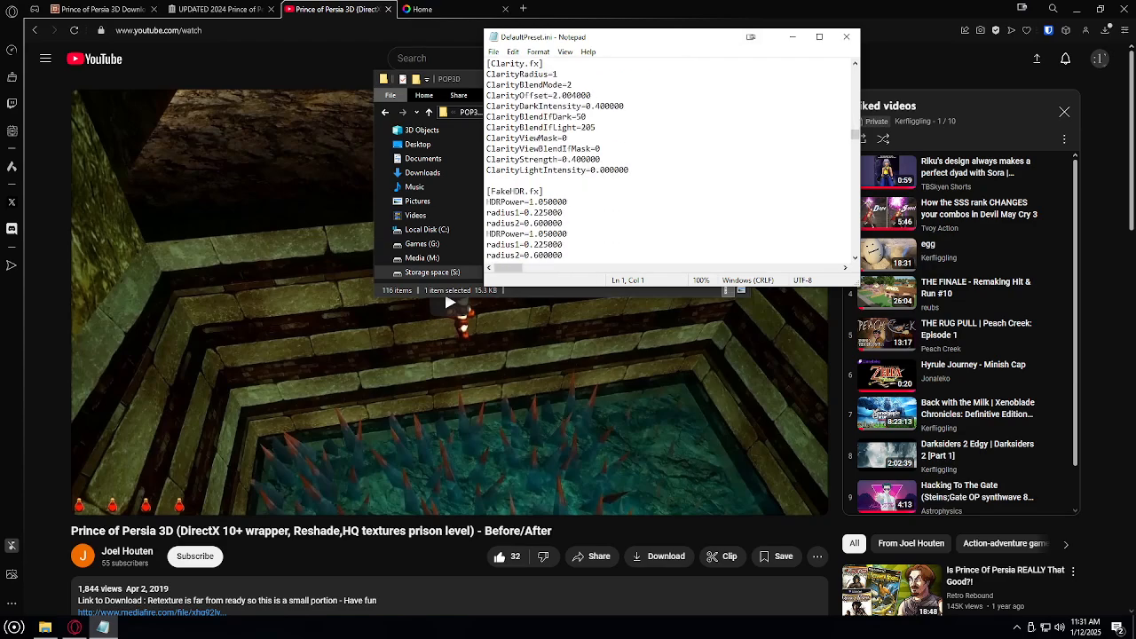
pyautogui.scroll(-3)
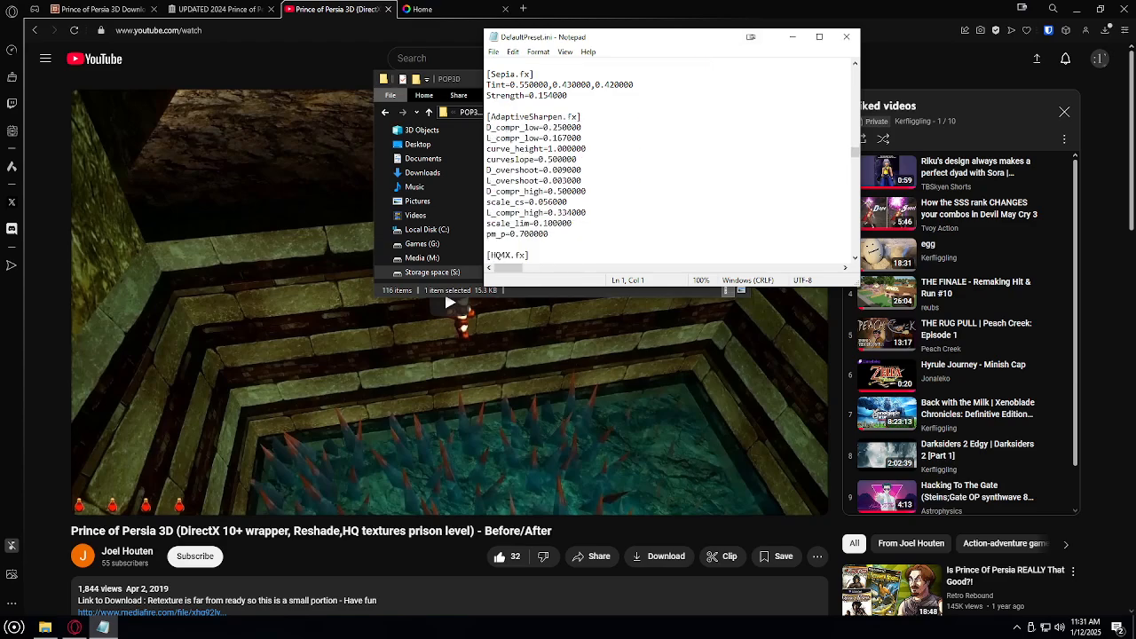
pyautogui.scroll(-3)
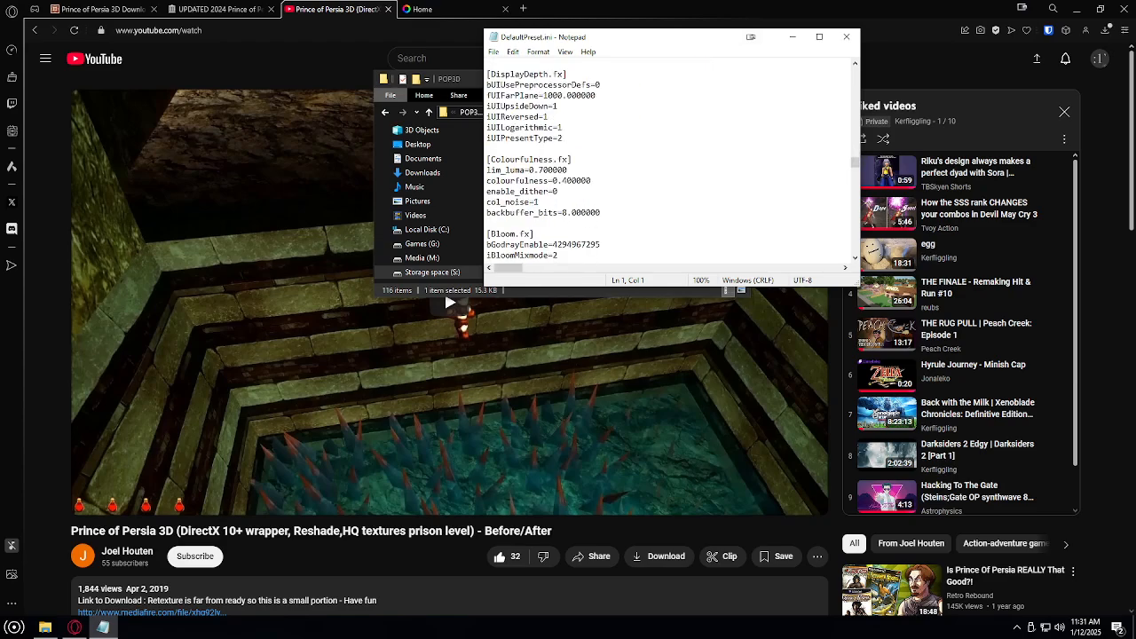
pyautogui.scroll(-3)
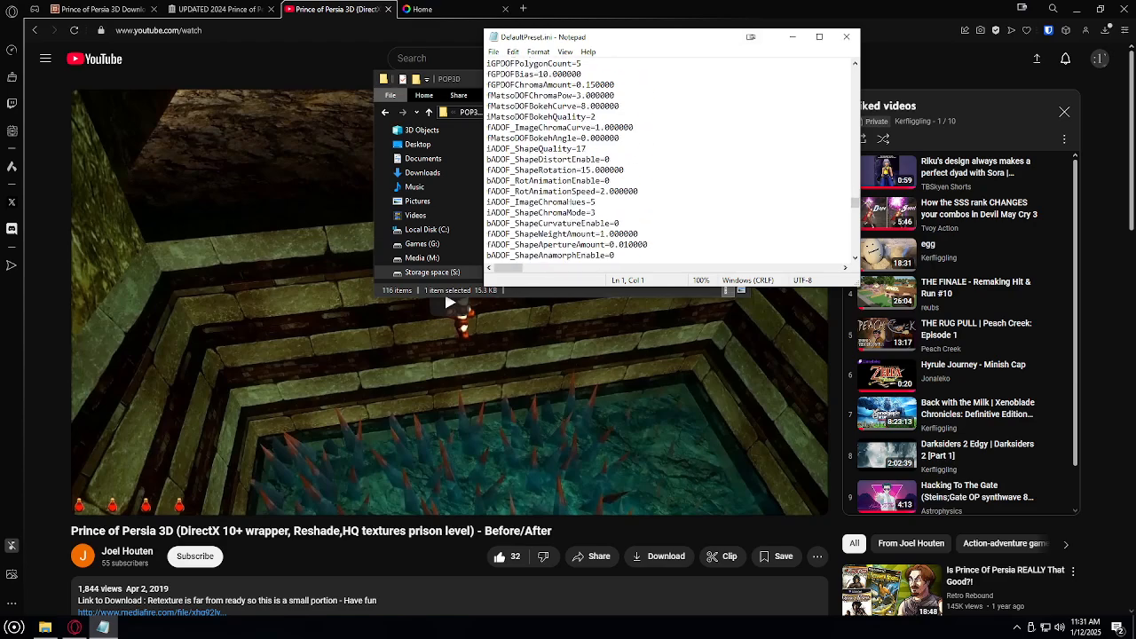
pyautogui.scroll(-3)
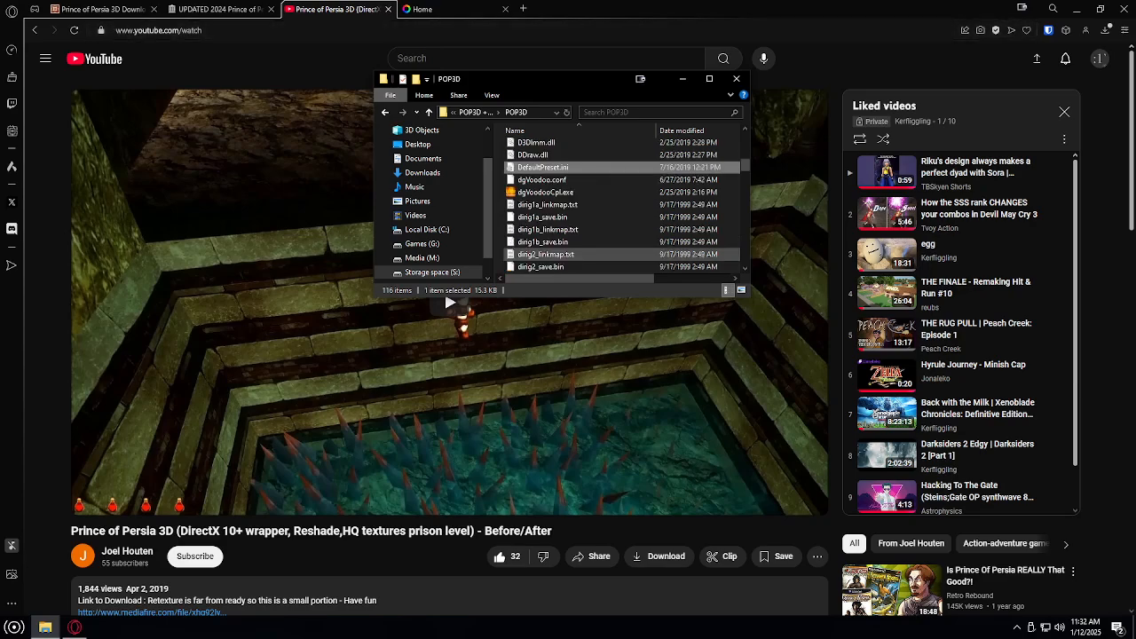
# Scroll the extracted POP3D folder down to its level start images.
pyautogui.scroll(-3)
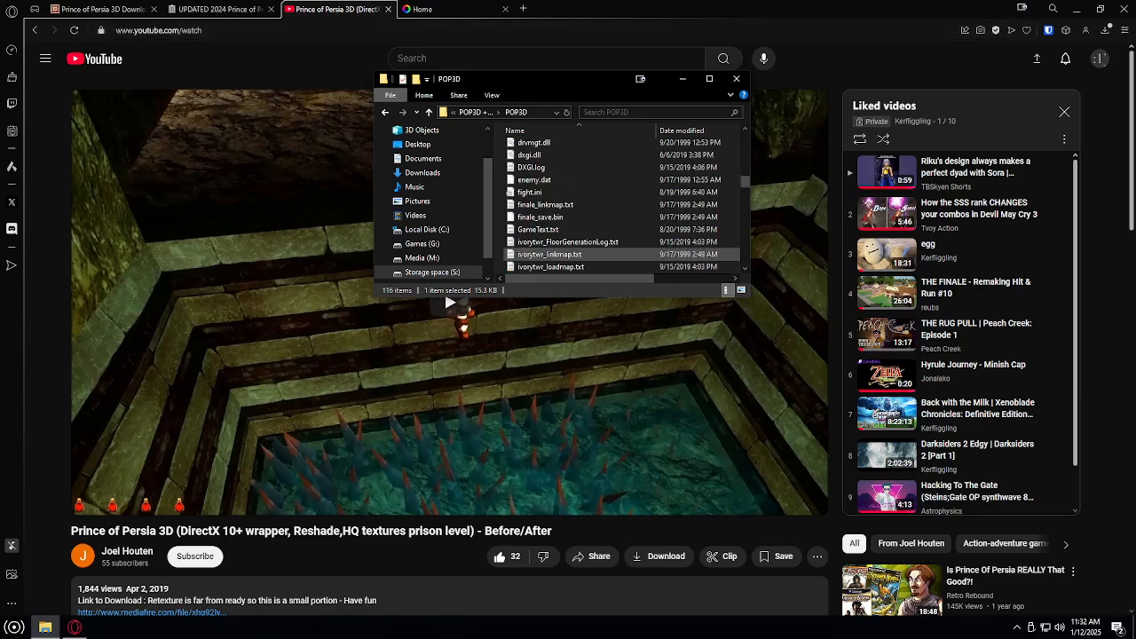
pyautogui.scroll(-3)
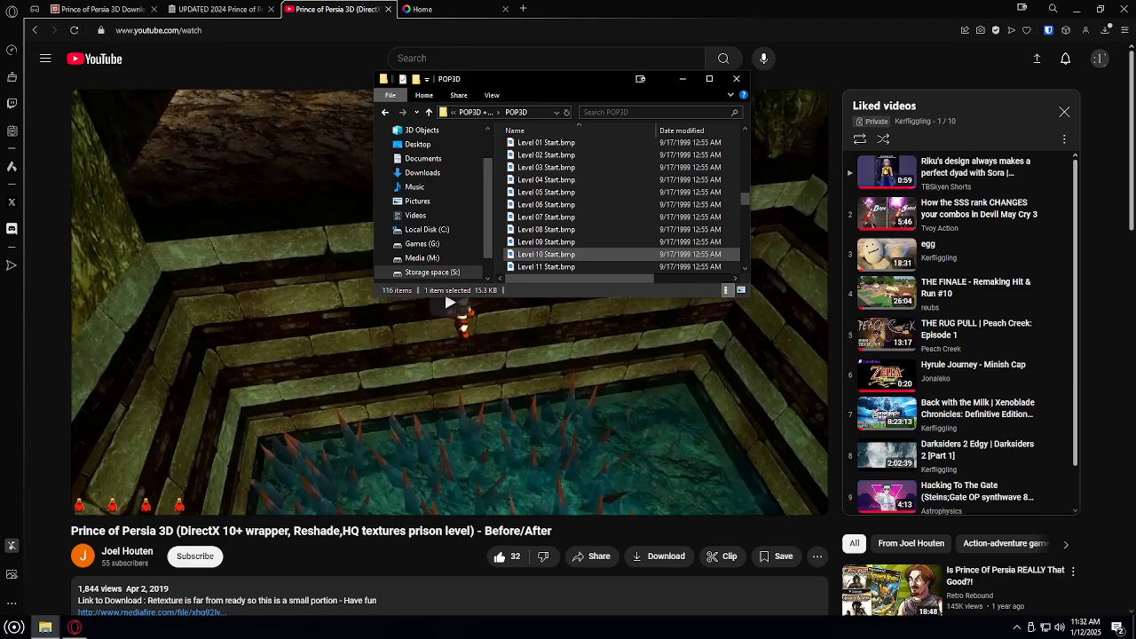
pyautogui.scroll(-3)
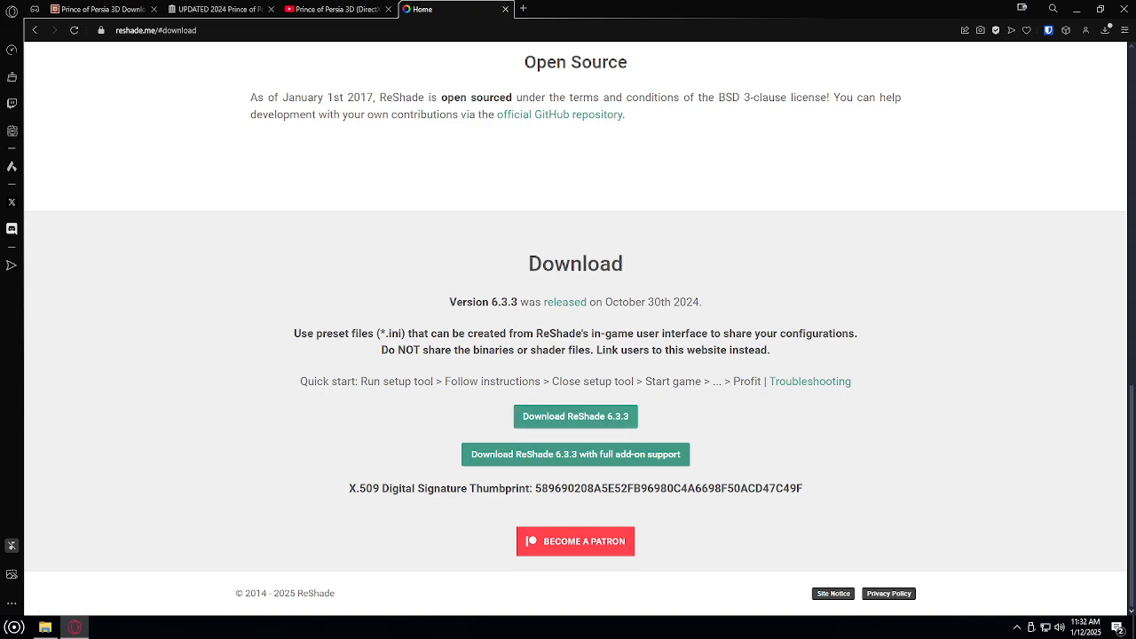
pyautogui.moveTo(575, 416)
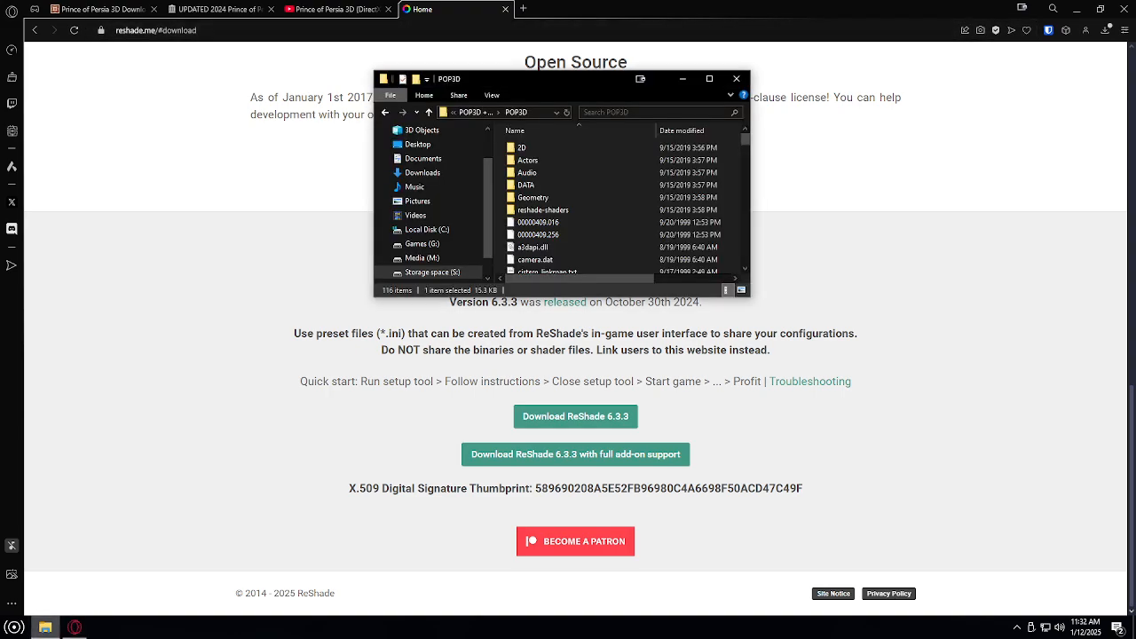
# Scroll further through the POP3D folder's game files over the ReShade page.
pyautogui.scroll(-3)
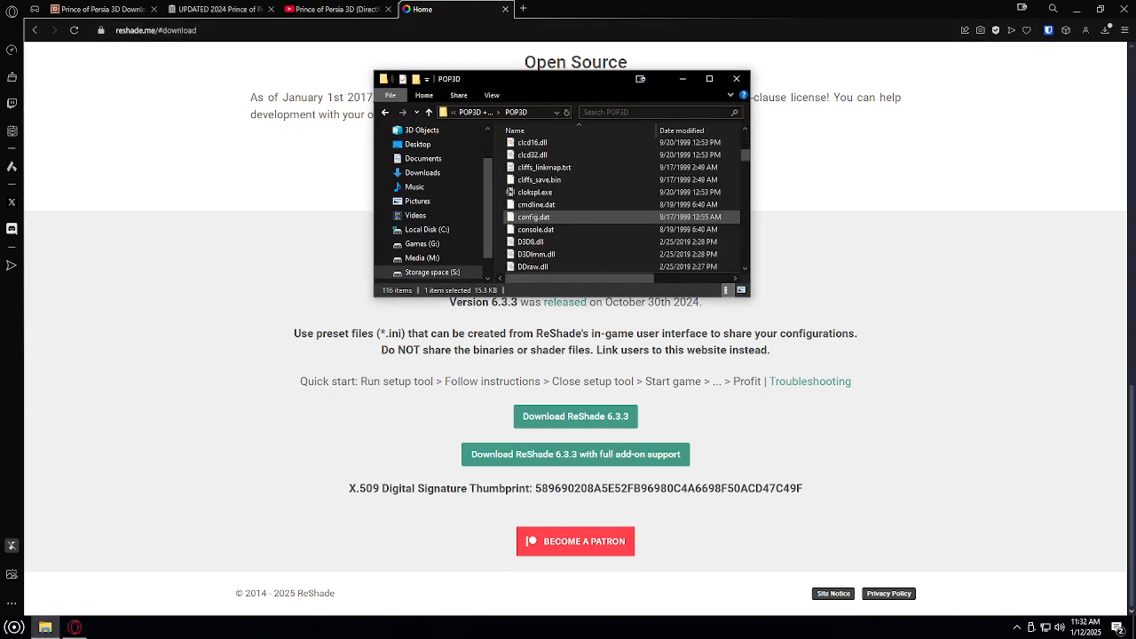